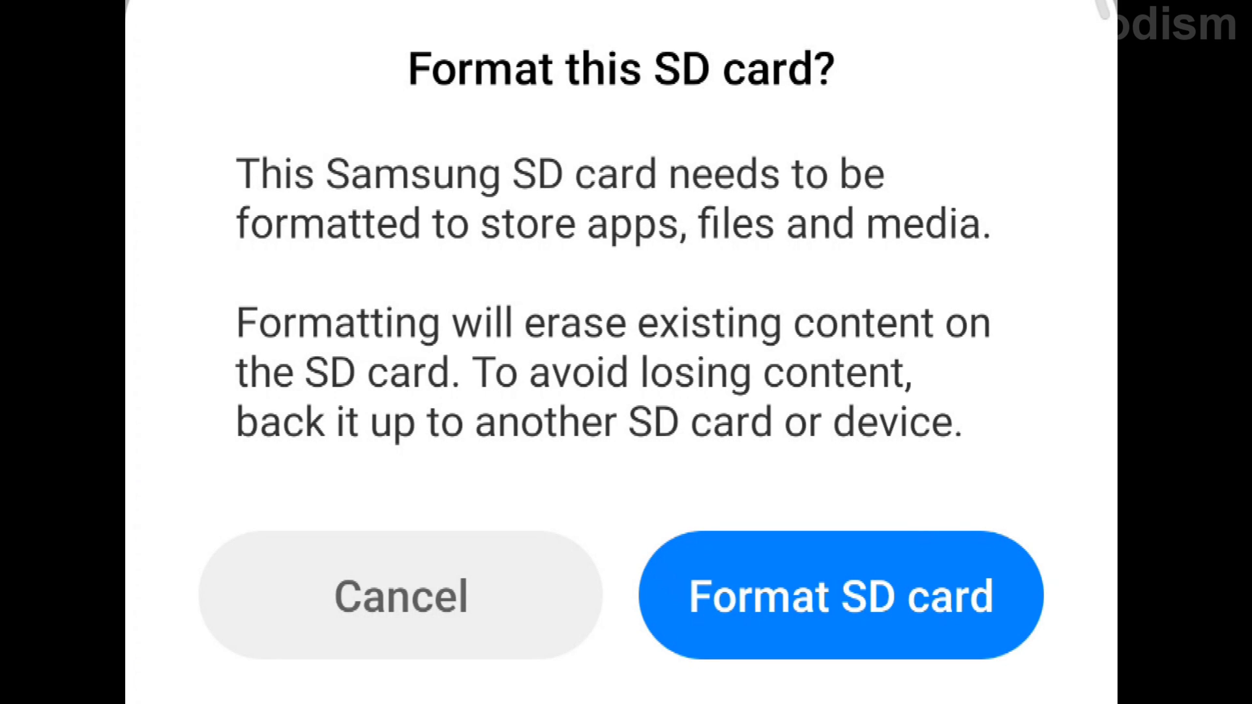
# Step: Dismiss the format prompt and return to the 'How will you use this SD card?' choices
pyautogui.click(839, 594)
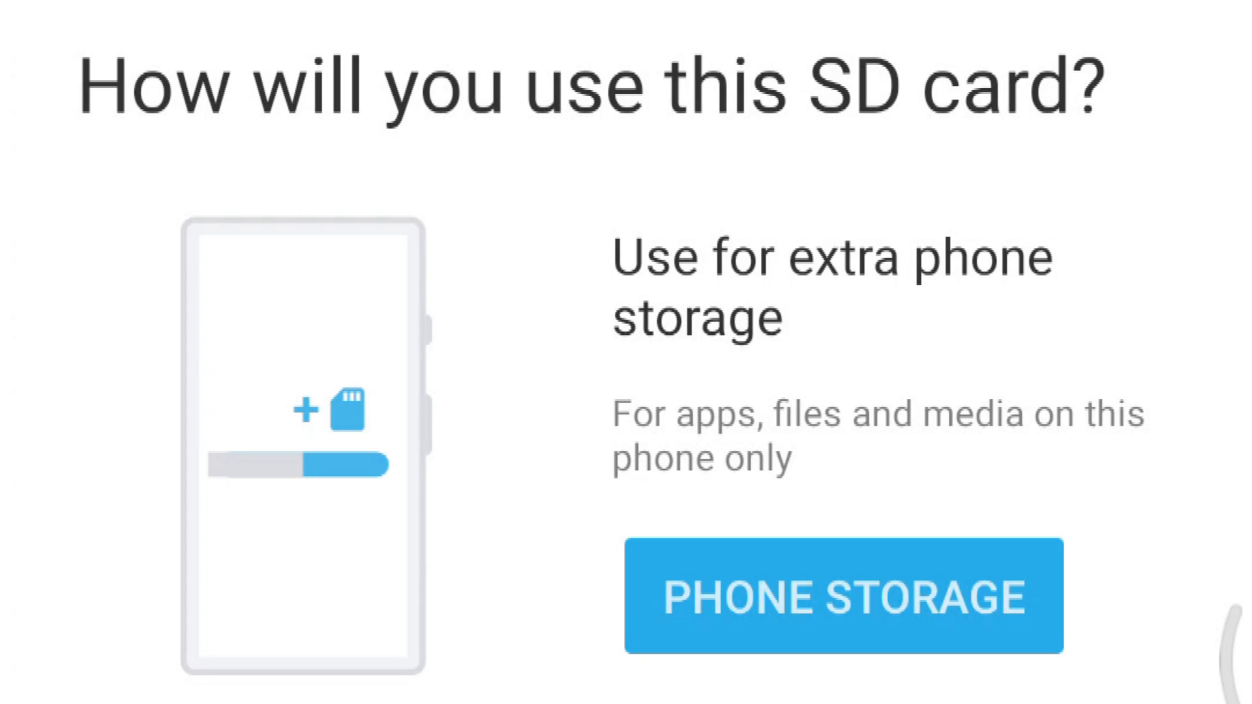
pyautogui.scroll(-3)
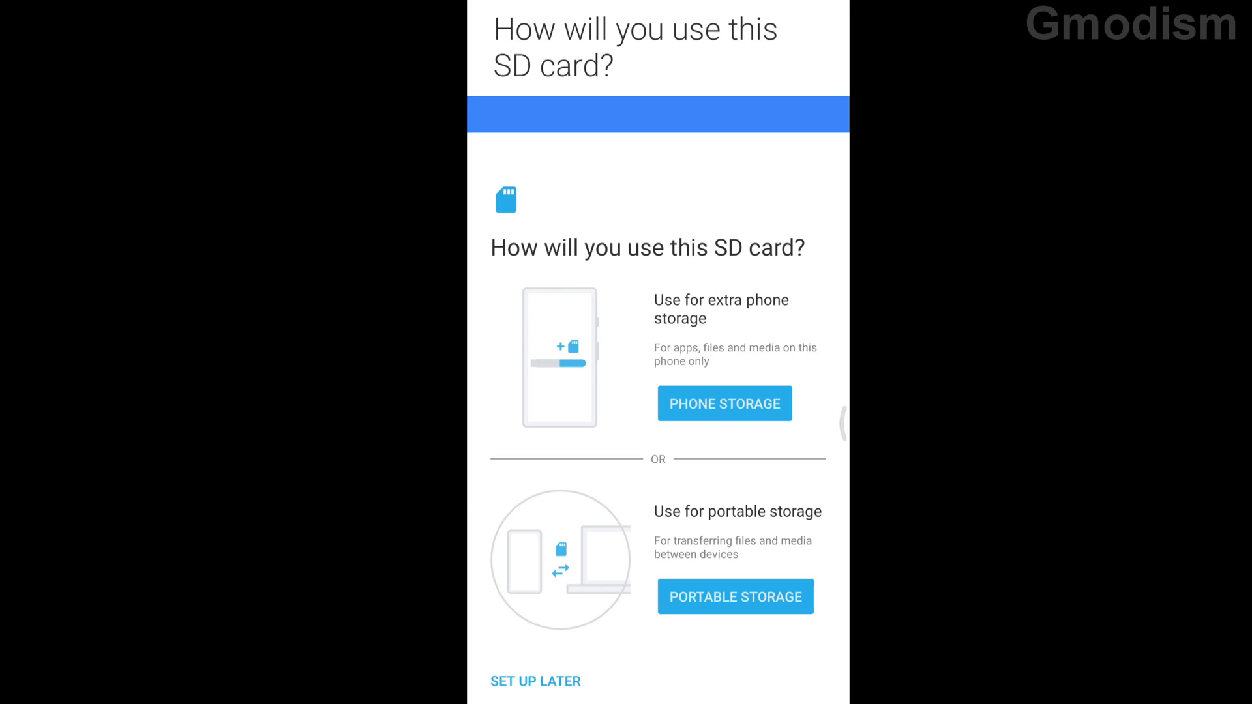
# Step: Choose Portable storage and confirm erasing and formatting the SD card
pyautogui.click(723, 403)
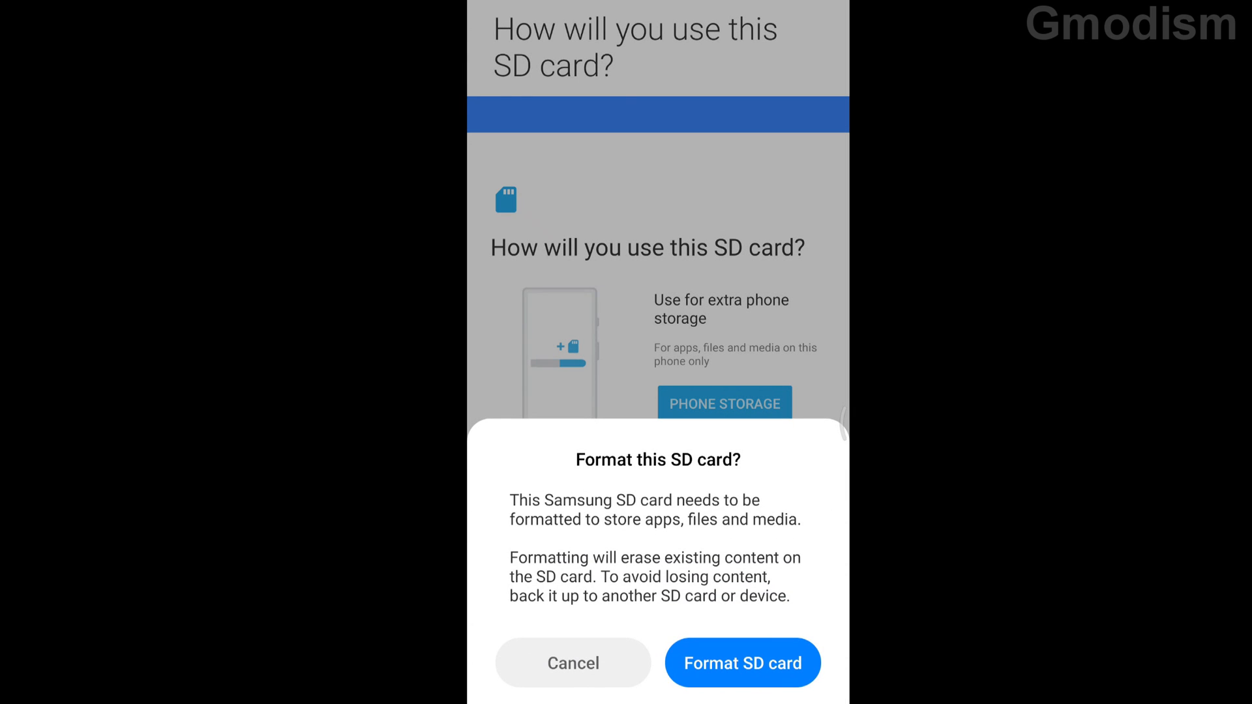
pyautogui.click(741, 663)
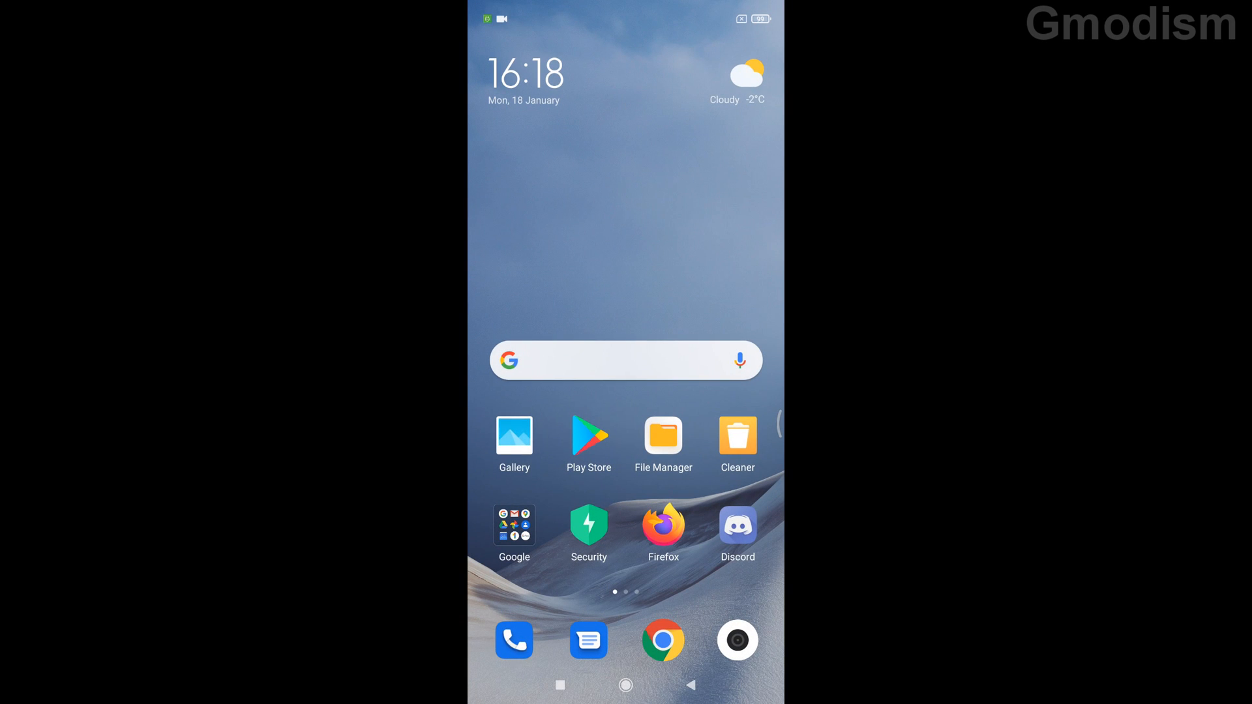
# Step: Launch the Camera app from the home screen dock
pyautogui.click(663, 438)
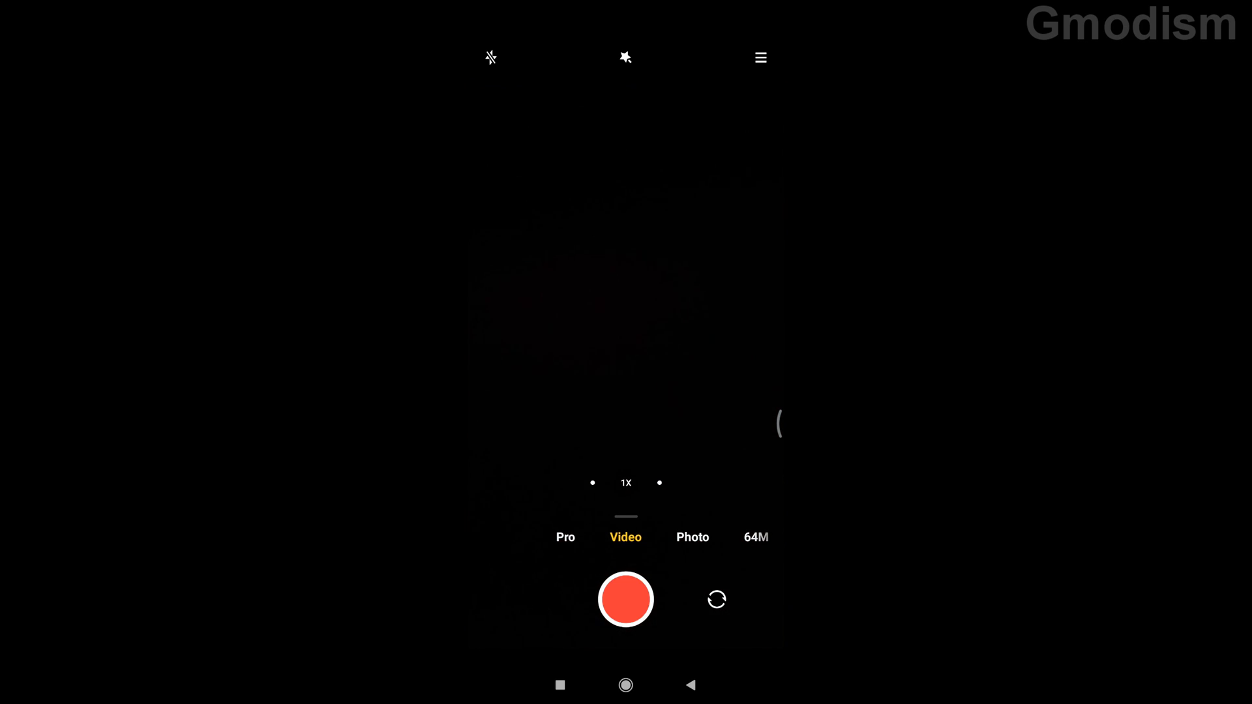
# Step: Open the camera's Settings page from the top-right menu
pyautogui.click(758, 57)
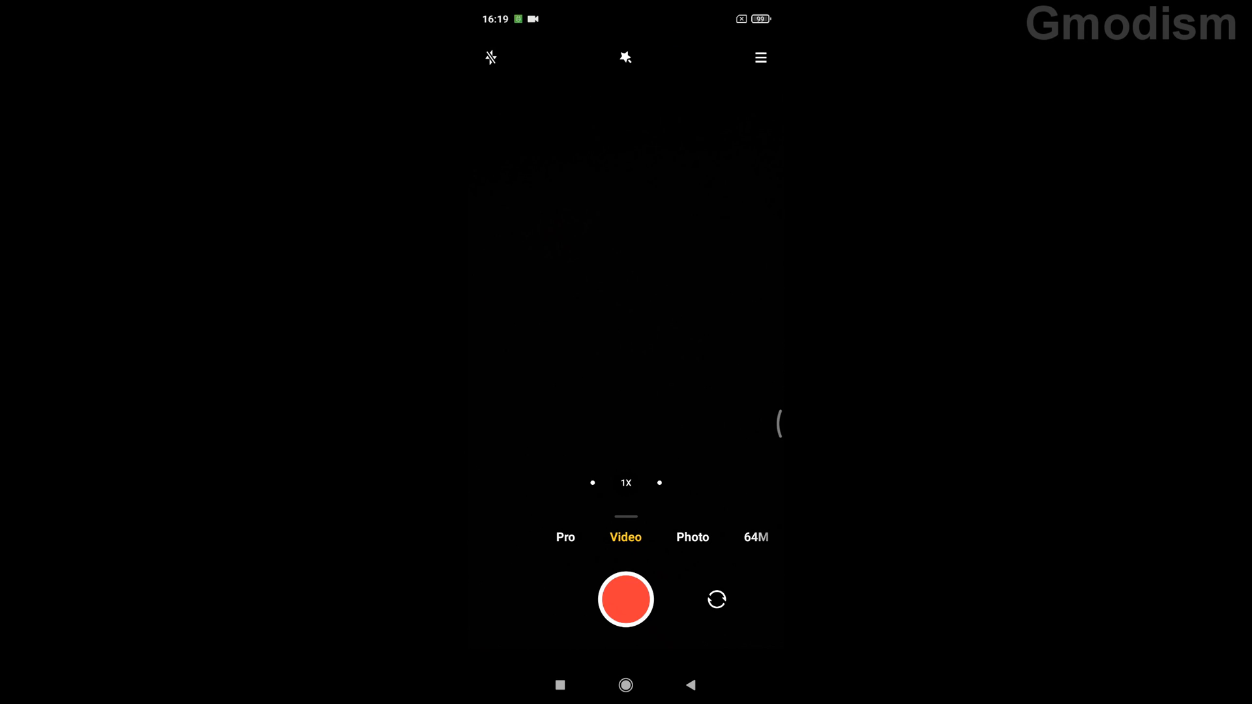
pyautogui.click(759, 56)
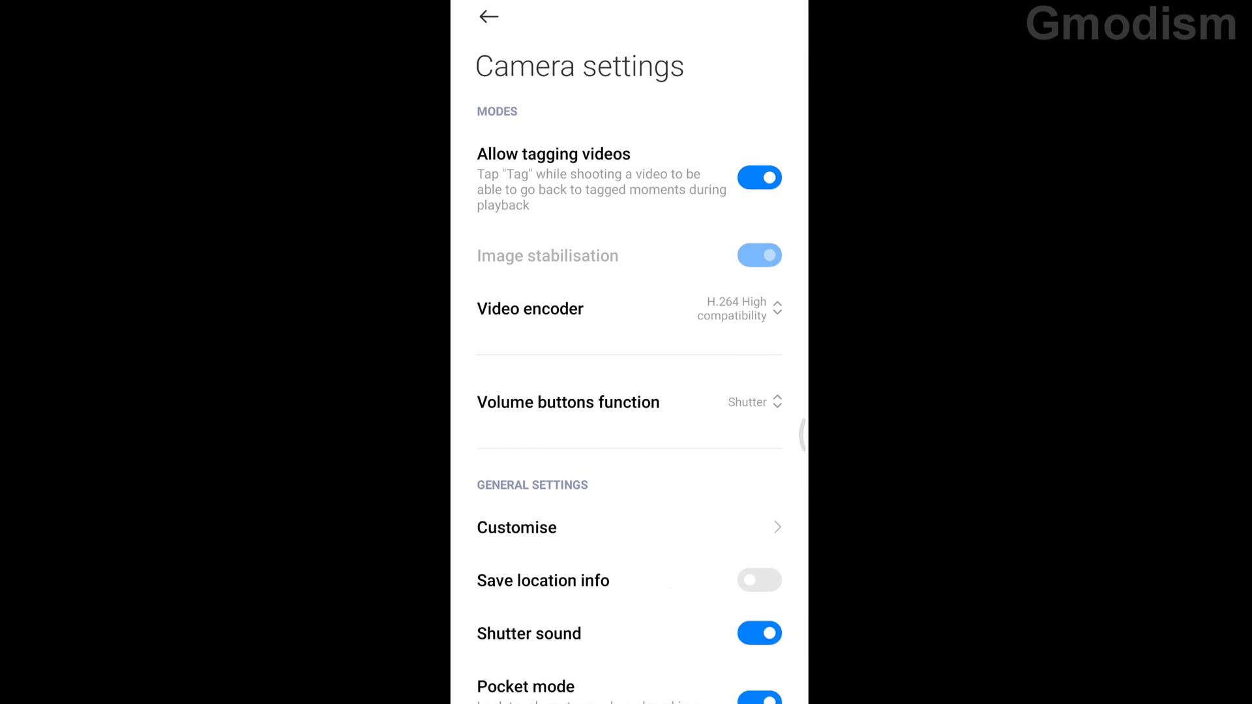